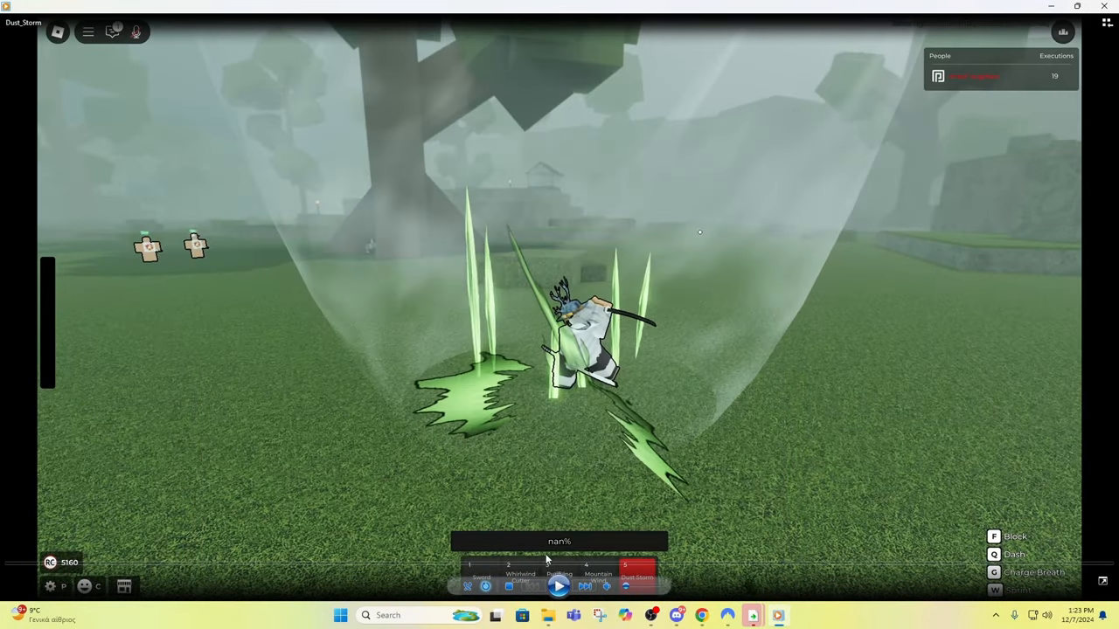
Play the Dust_Storm clip through the wind attack that stuns dummies beside the big tree
click(558, 586)
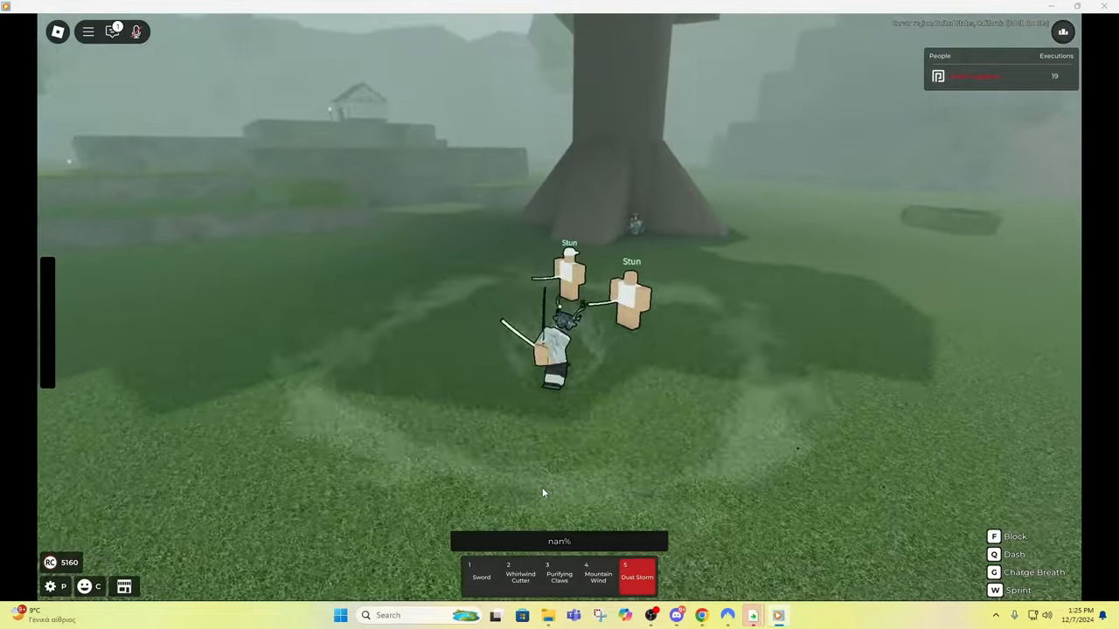
Pause the Dust_Storm clip before switching to the YouTube Wind Breathing video
key(5)
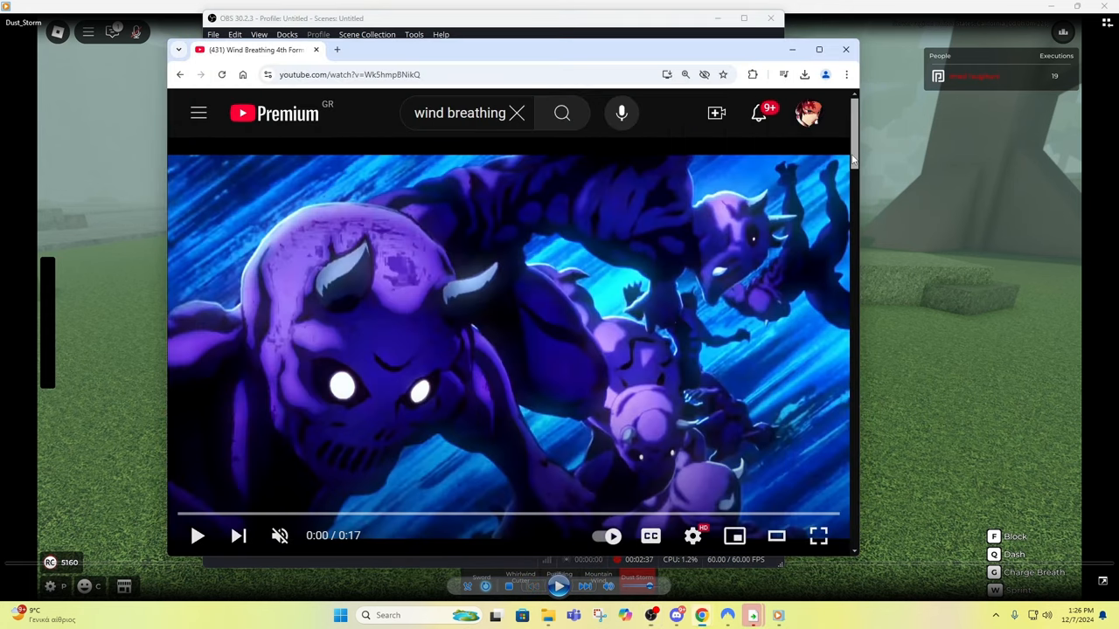
Watch the Wind Breathing 4th Form reference video, then return to the paused Dust_Storm clip
click(196, 536)
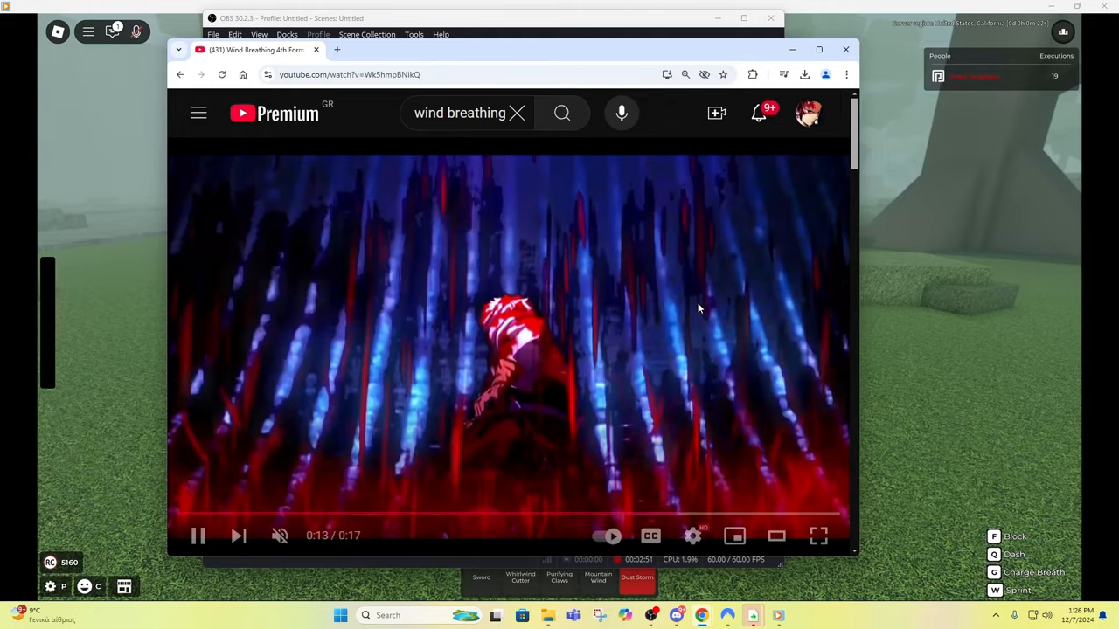
click(197, 535)
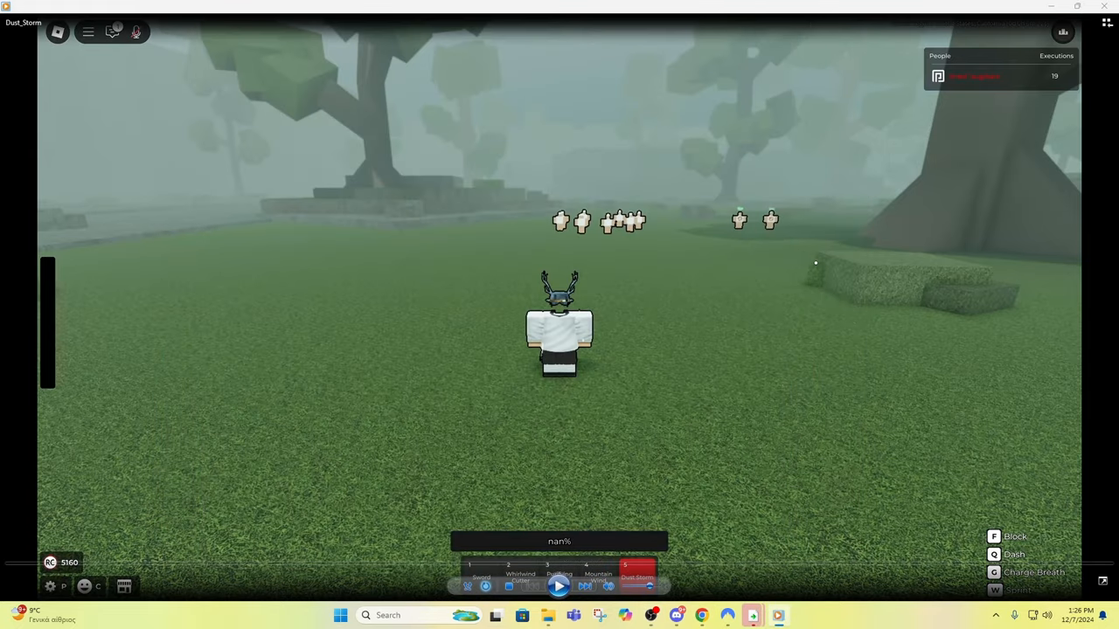
Resume the Dust_Storm clip until the character stands ringed by training dummies
click(558, 586)
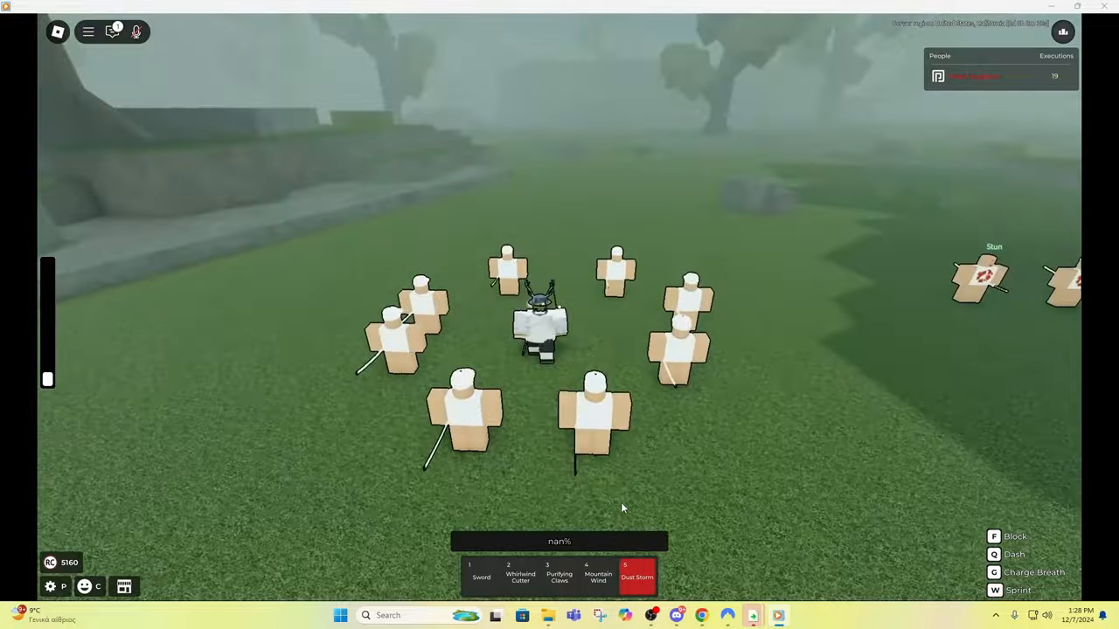
Continue playback through the wind rings cast on the grass near the big tree
key(5)
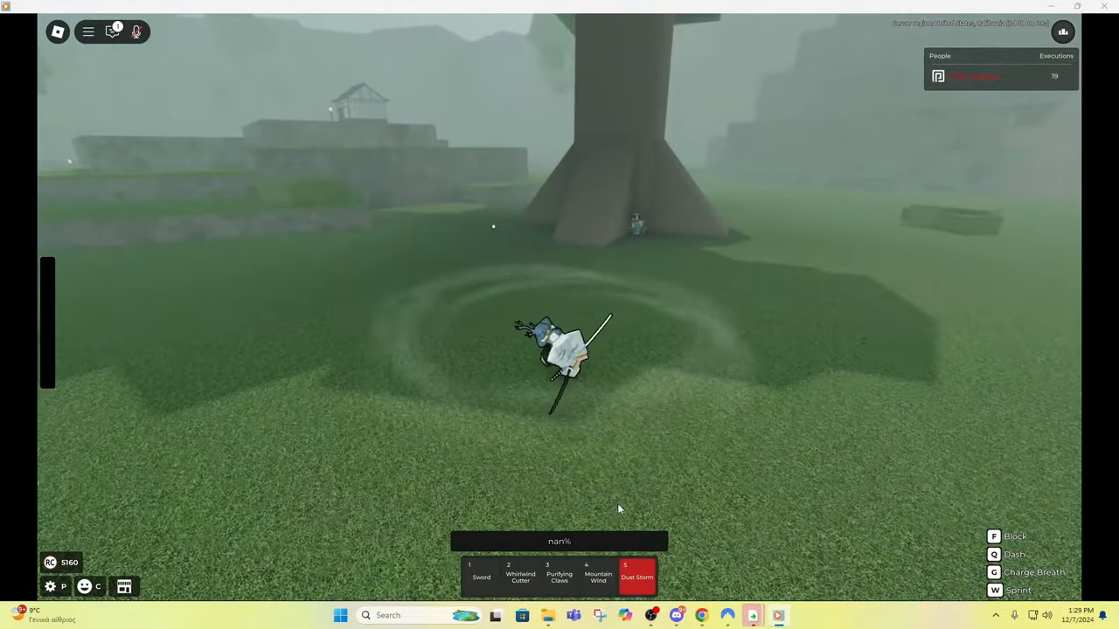
click(637, 577)
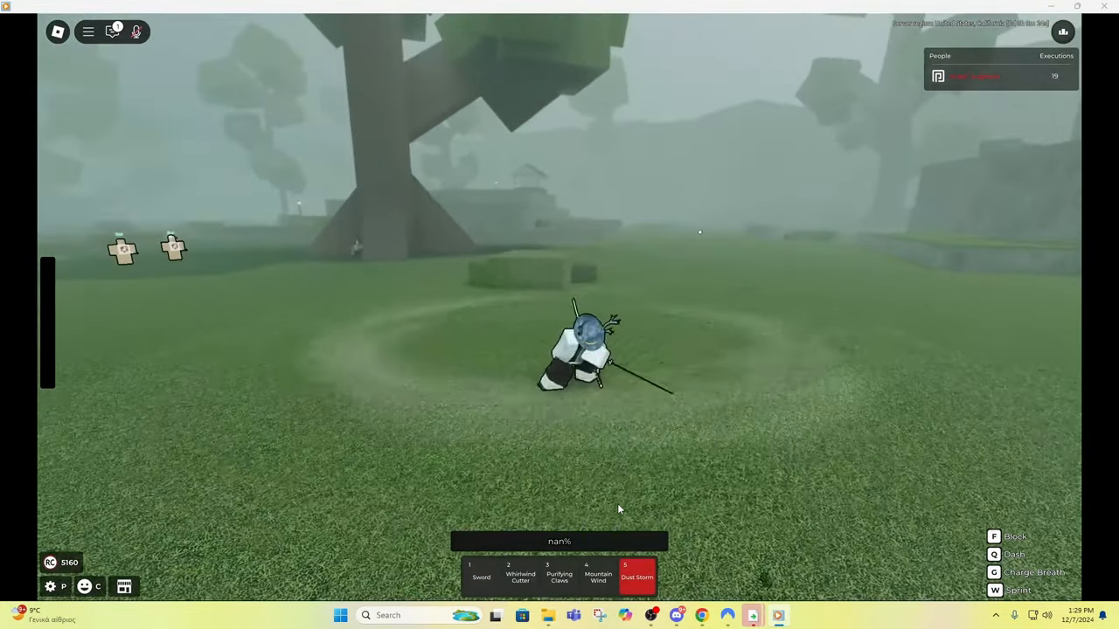
Play on to the swirling dust attack unleashed amid the ring of training dummies
key(5)
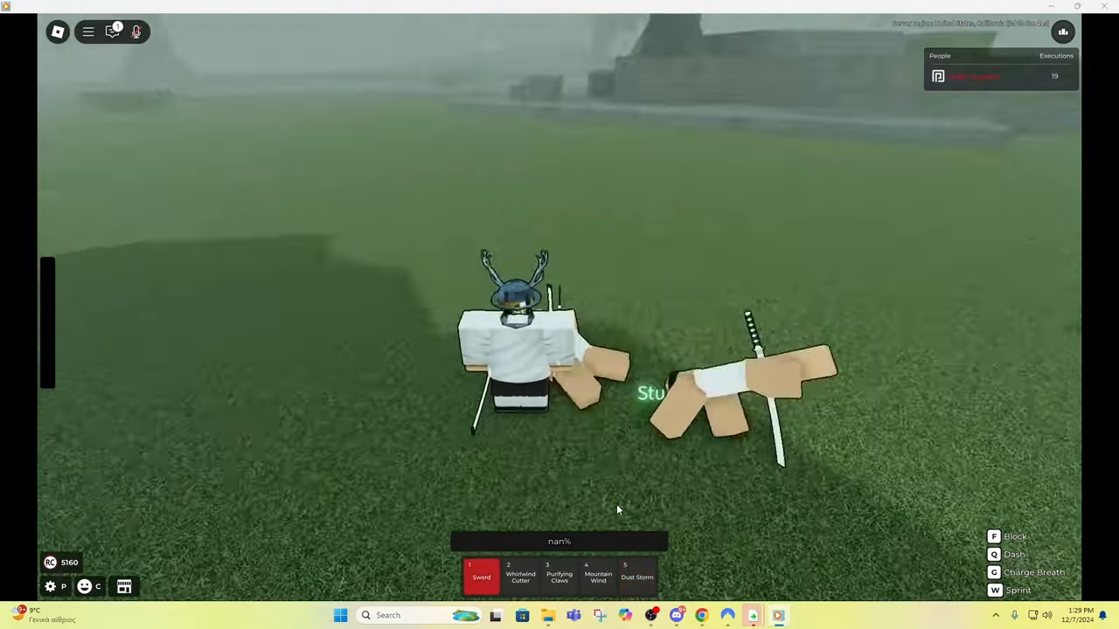
key(5)
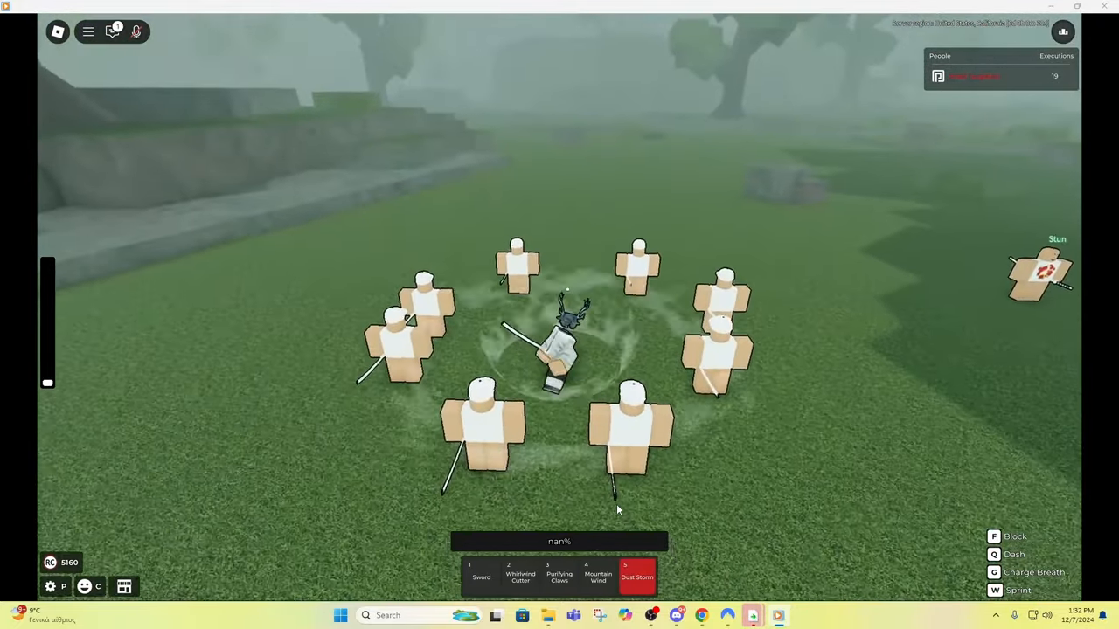
Play on to the character alone by the big tree spinning a faint wind ring
click(637, 577)
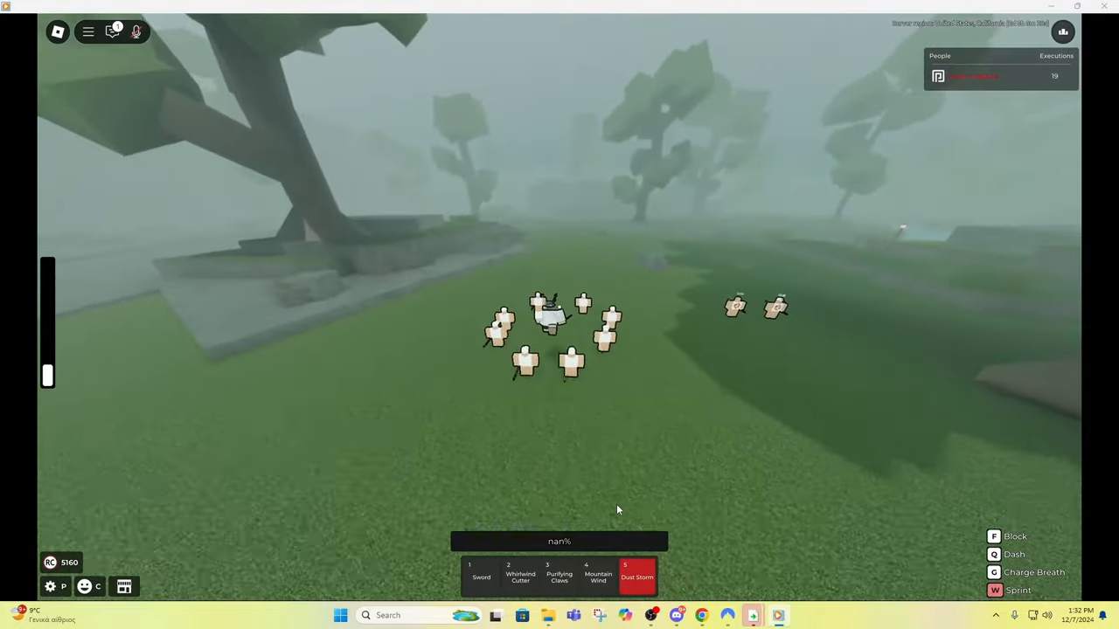
key(5)
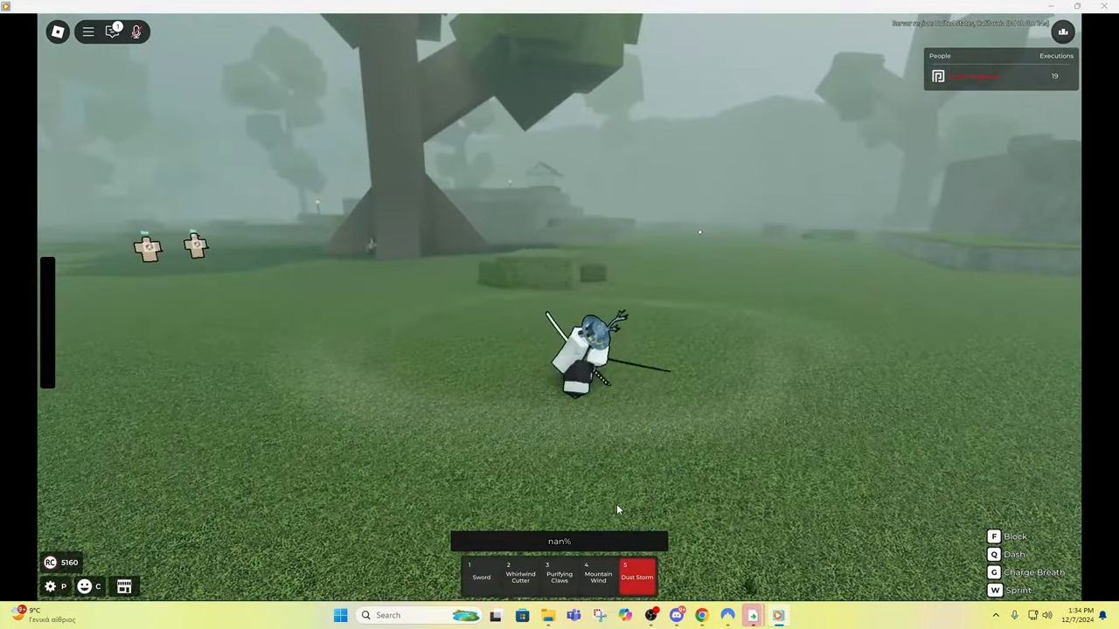
Play through the full green wind vortex hurling two stunned dummies into the air
key(5)
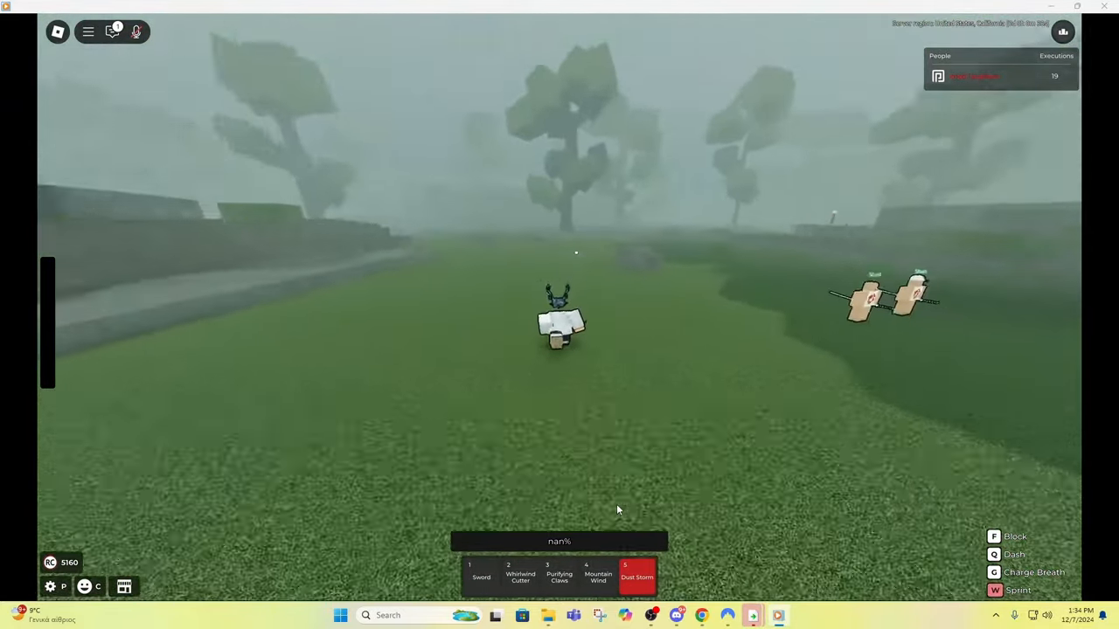
key(5)
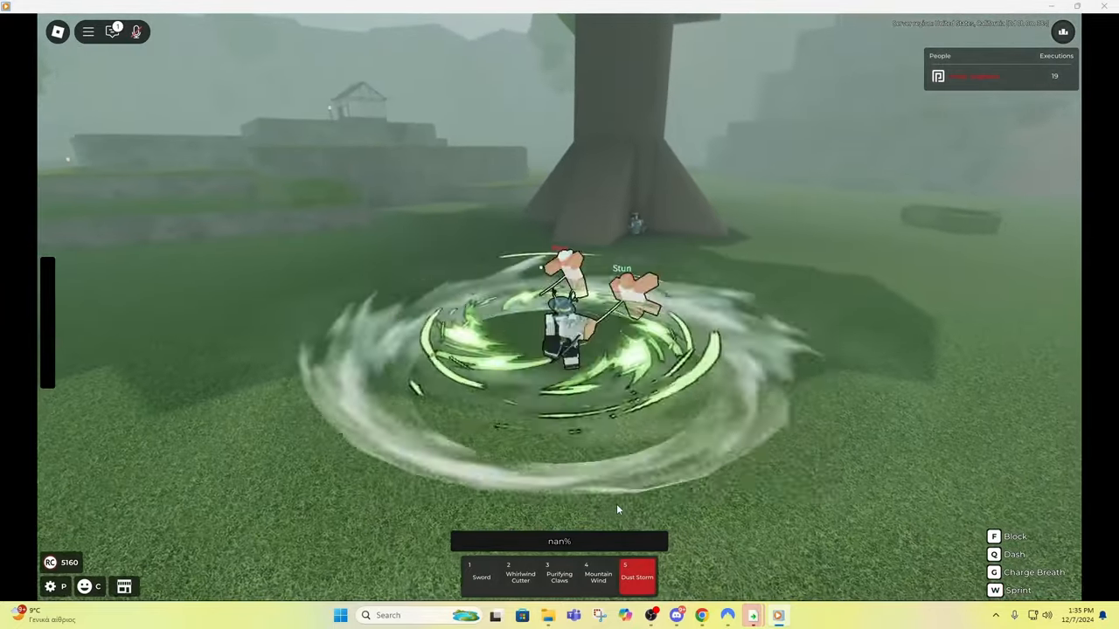